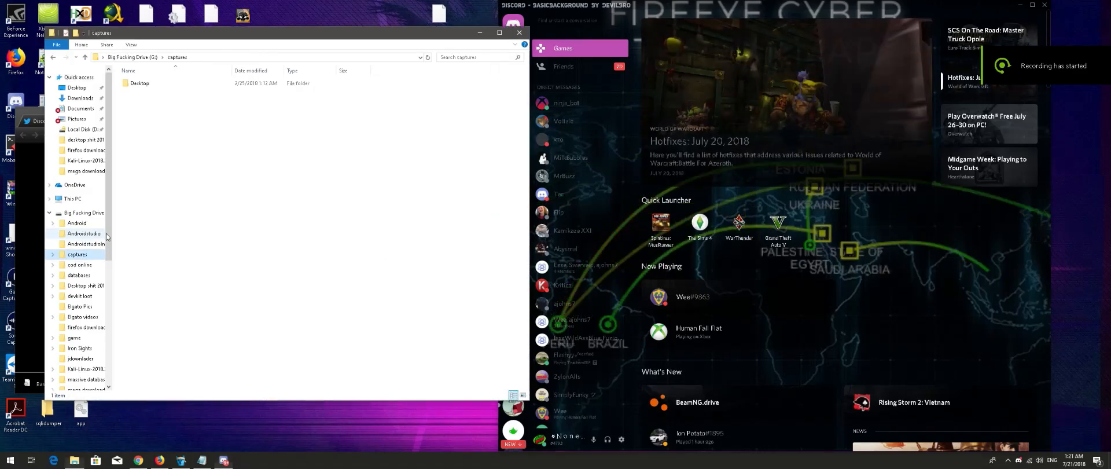
- Open the Desktop folder inside the captures folder, then close the Explorer window
click(139, 83)
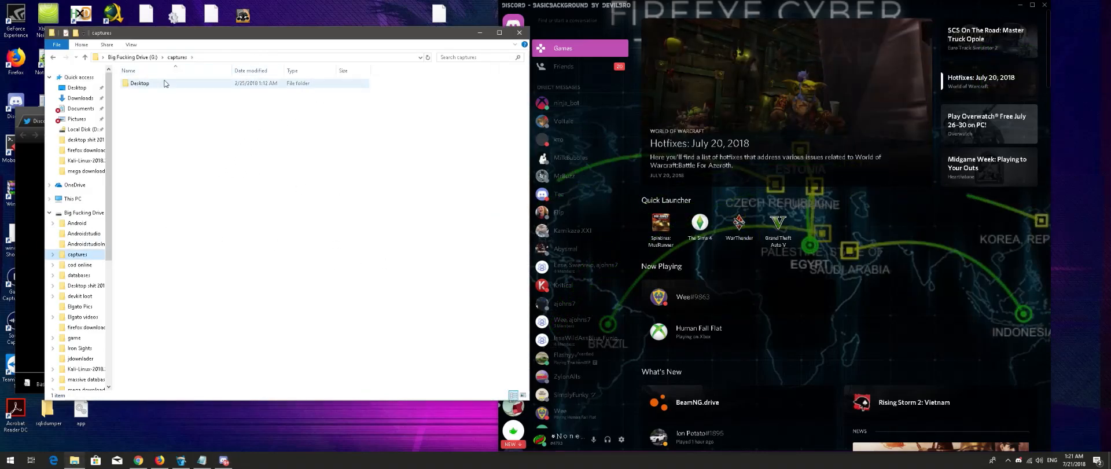
double_click(139, 83)
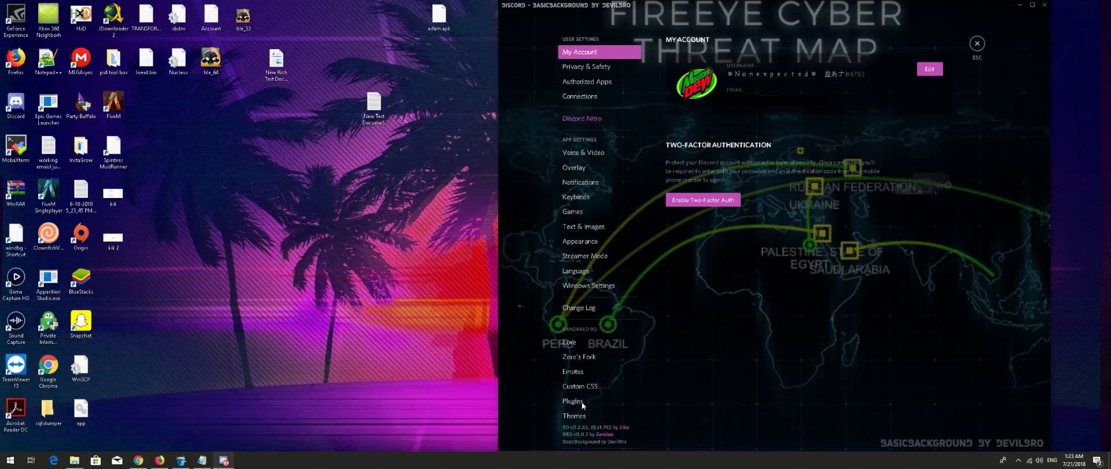
- Show the Themes settings and open the BetterDiscord themes folder on disk
click(574, 415)
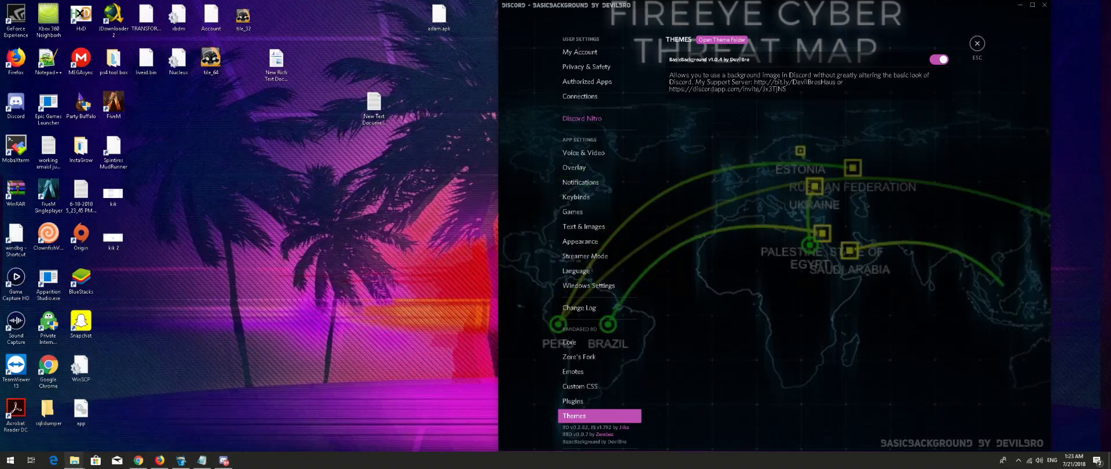
click(722, 38)
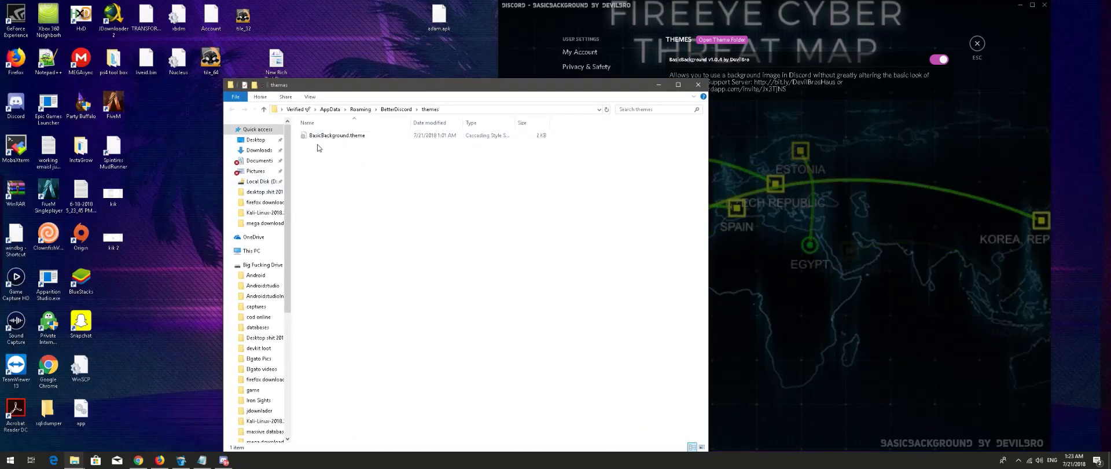
- Open BasicBackground.theme for editing in Notepad++ from its context menu
right_click(334, 145)
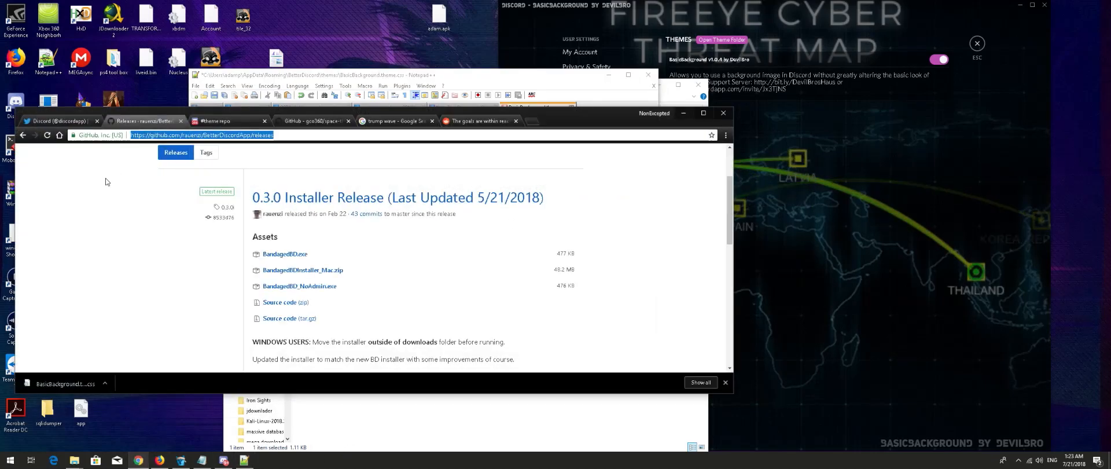
- Bring the BasicBackground CSS to the front in Notepad++ at the --background line
click(215, 120)
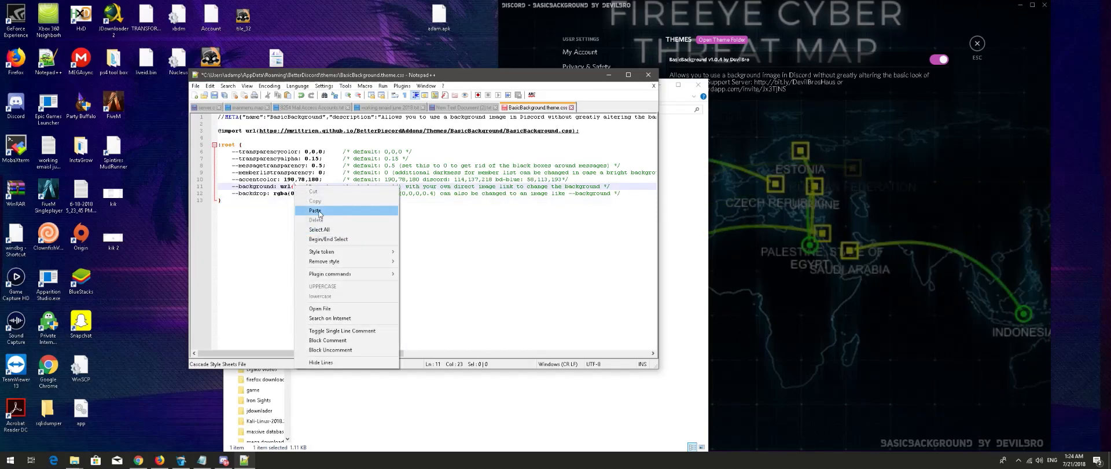
- Paste the copied image link into the --background url line, save, and close the file
click(316, 210)
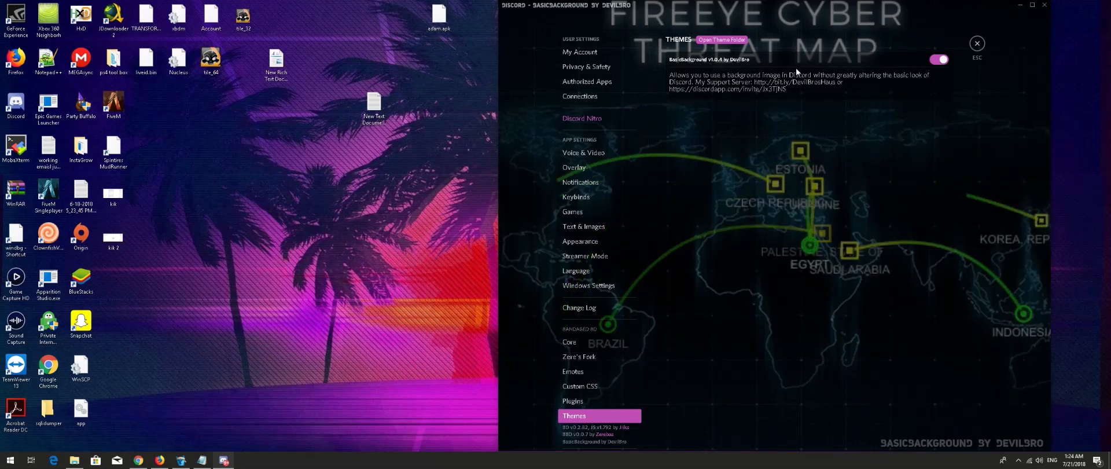
- Switch the BasicBackground theme off and back on so the new background applies
click(938, 59)
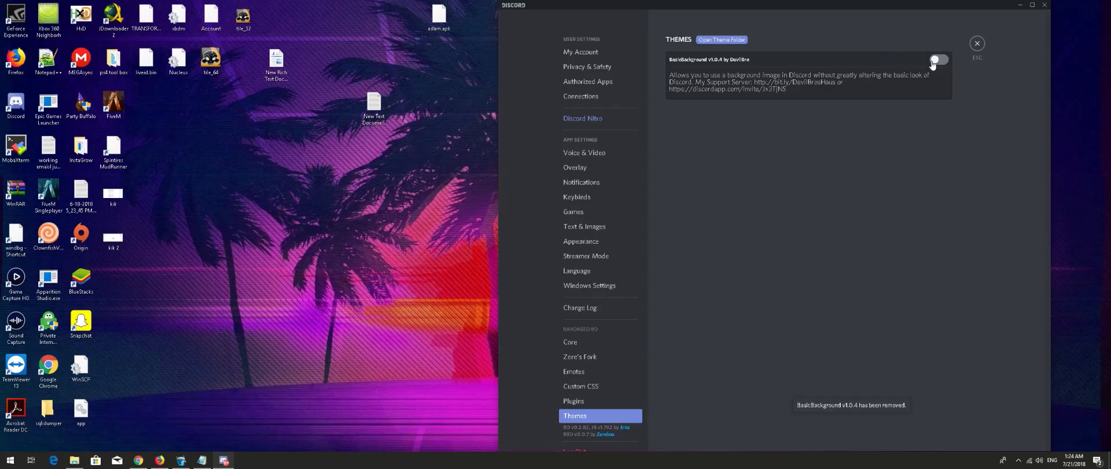
click(937, 60)
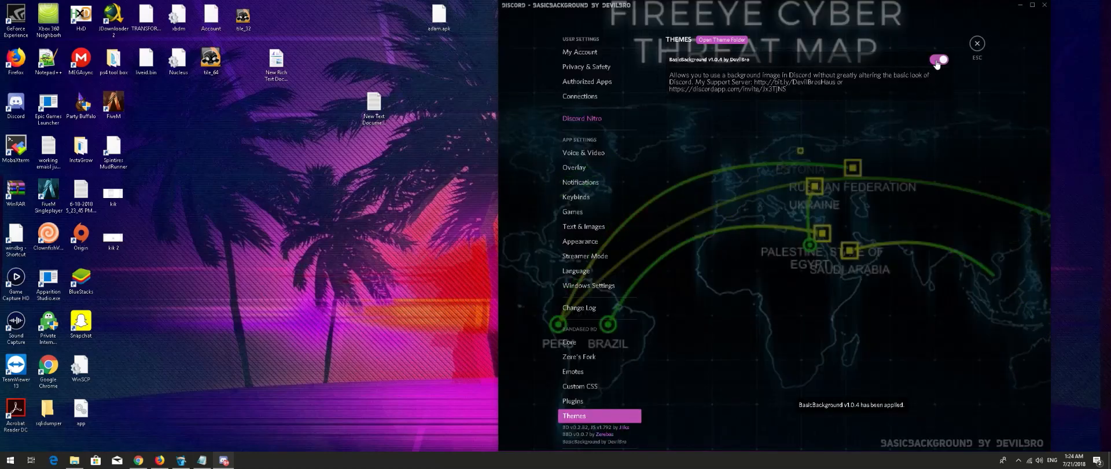